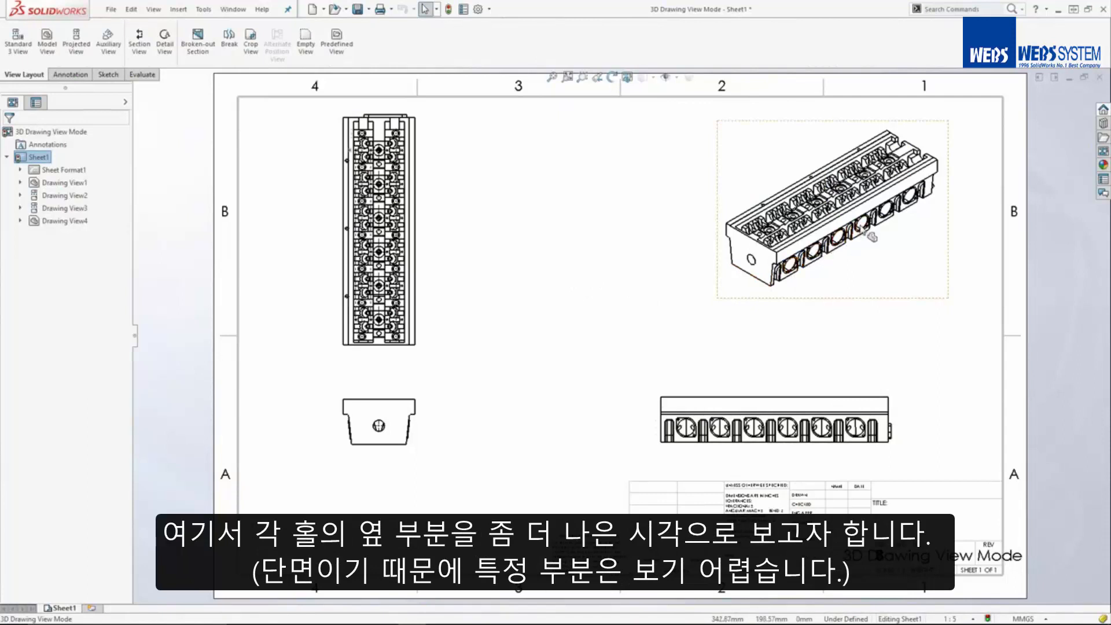
{"action": "mouse_move", "coordinate": [855, 235]}
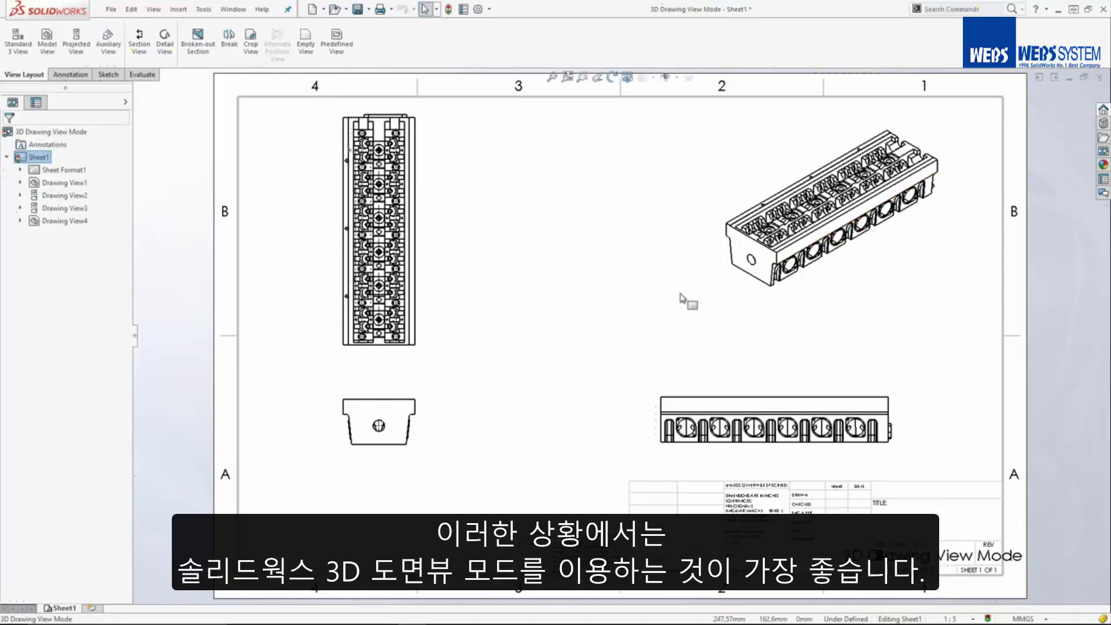
{"action": "mouse_move", "coordinate": [686, 298]}
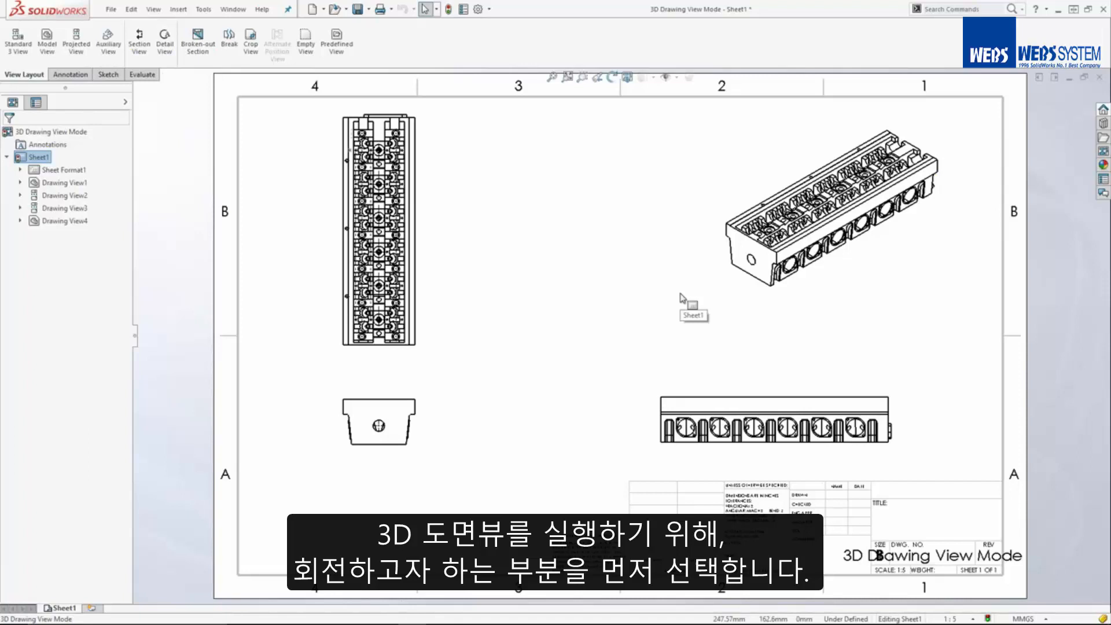
- Select the bottom-right front view (Drawing View4) and open the View menu's modify commands
{"action": "left_click", "coordinate": [776, 418]}
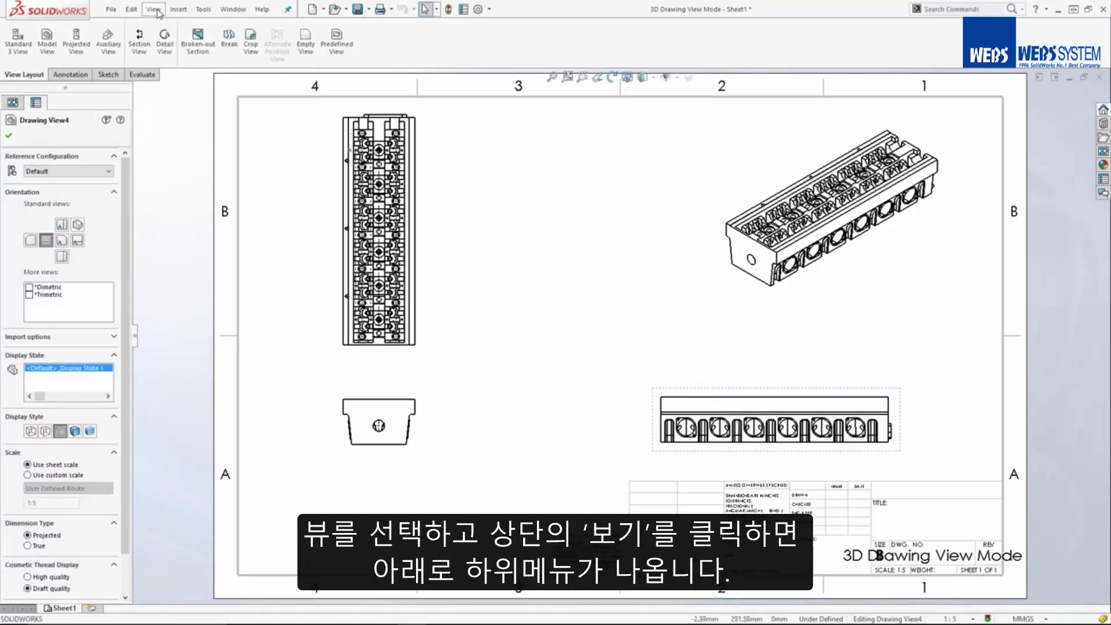
{"action": "left_click", "coordinate": [153, 9]}
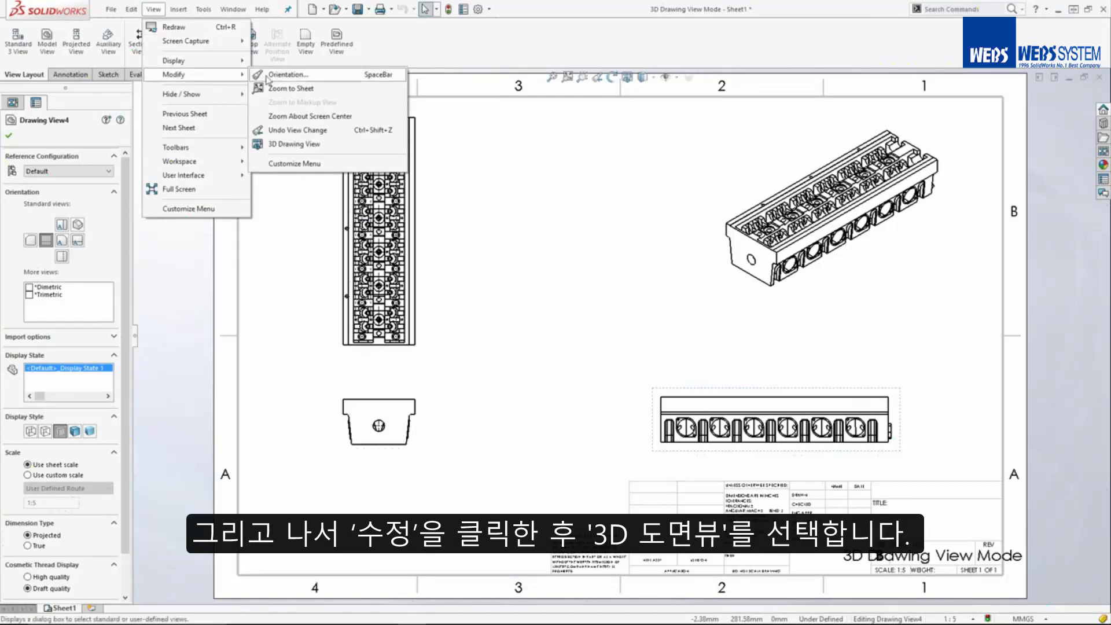
{"action": "mouse_move", "coordinate": [294, 145]}
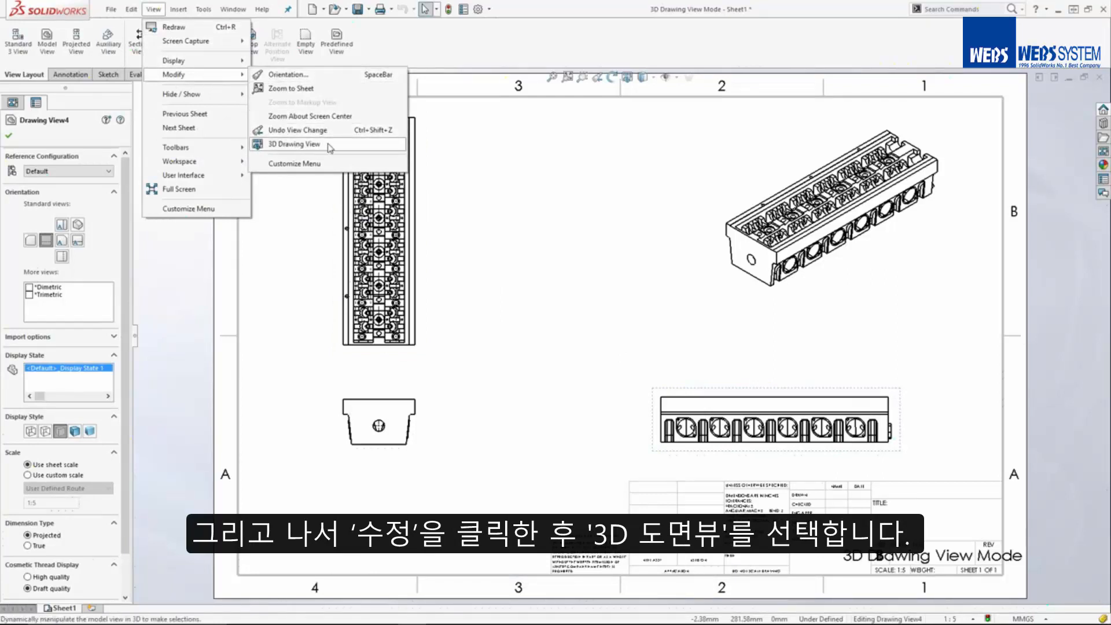
- Put Drawing View4 into 3D Drawing View mode with rotation active
{"action": "left_click", "coordinate": [294, 144]}
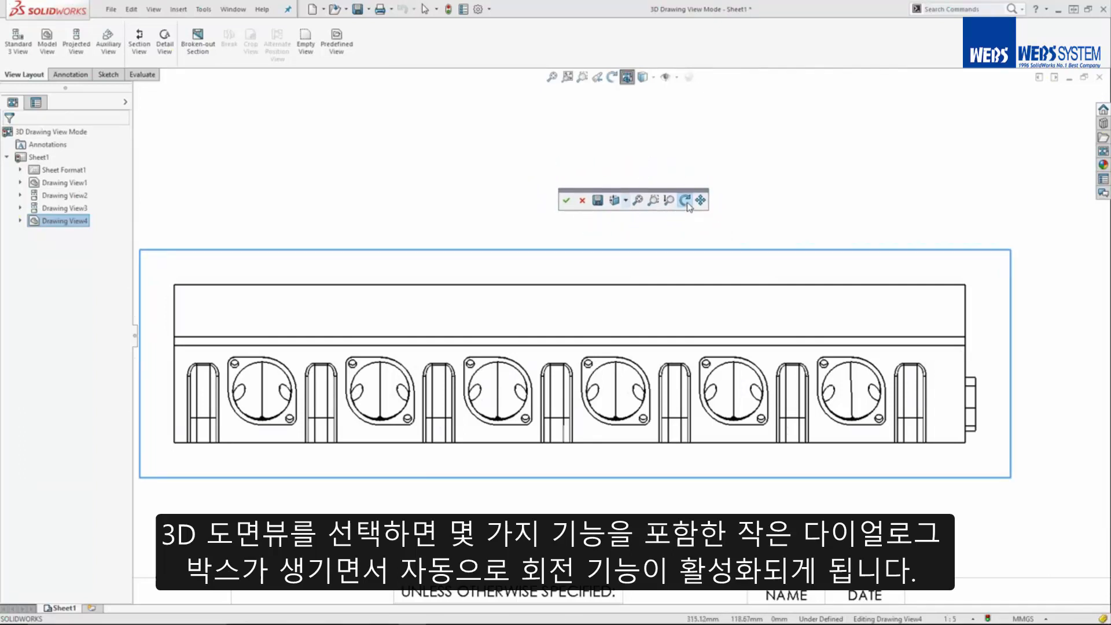
{"action": "mouse_move", "coordinate": [684, 199]}
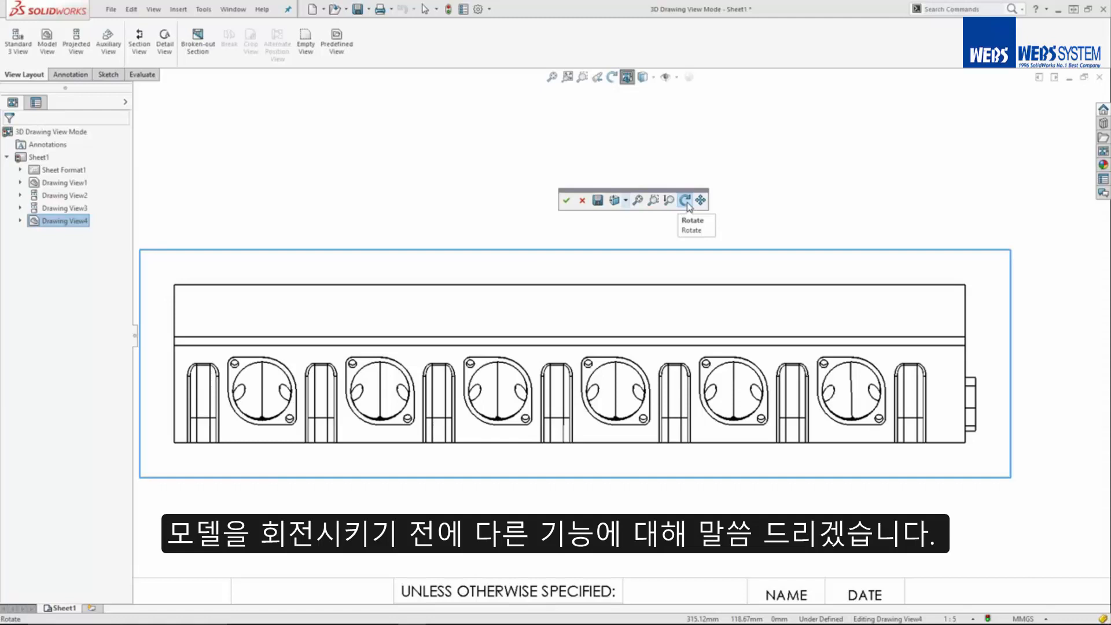
{"action": "mouse_move", "coordinate": [700, 199]}
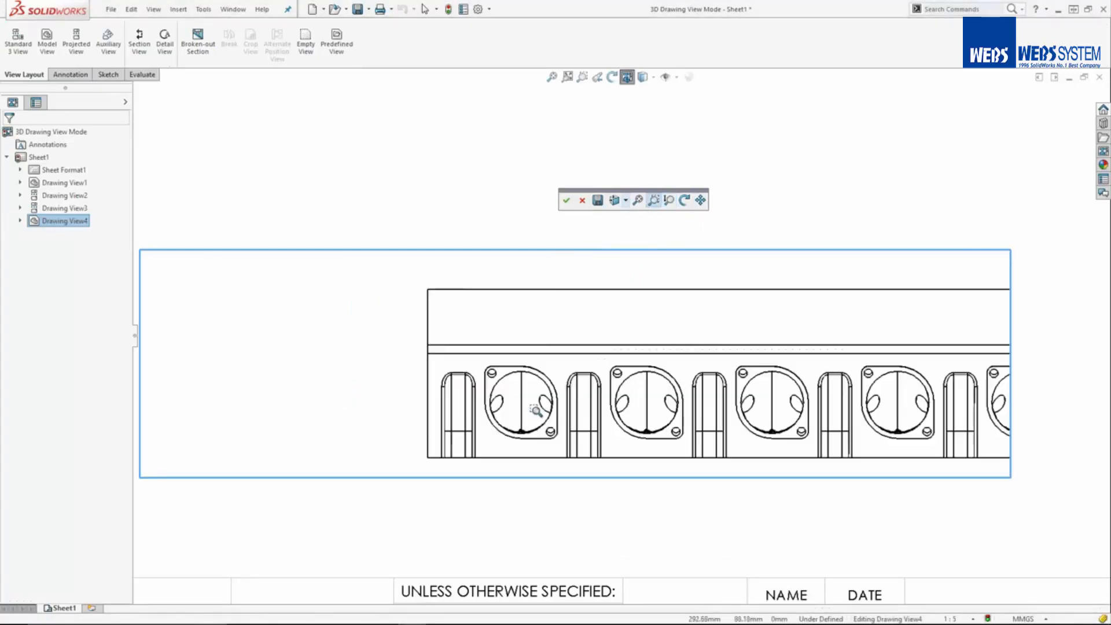
{"action": "mouse_move", "coordinate": [638, 201]}
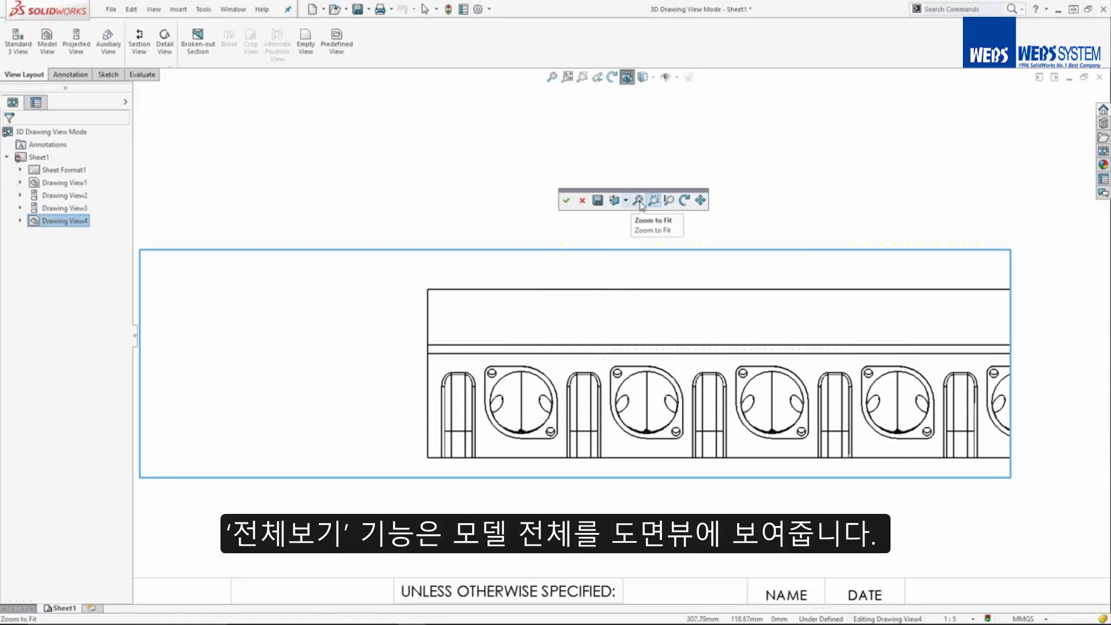
- Zoom to fit so the whole part fills Drawing View4's frame
{"action": "left_click", "coordinate": [638, 201]}
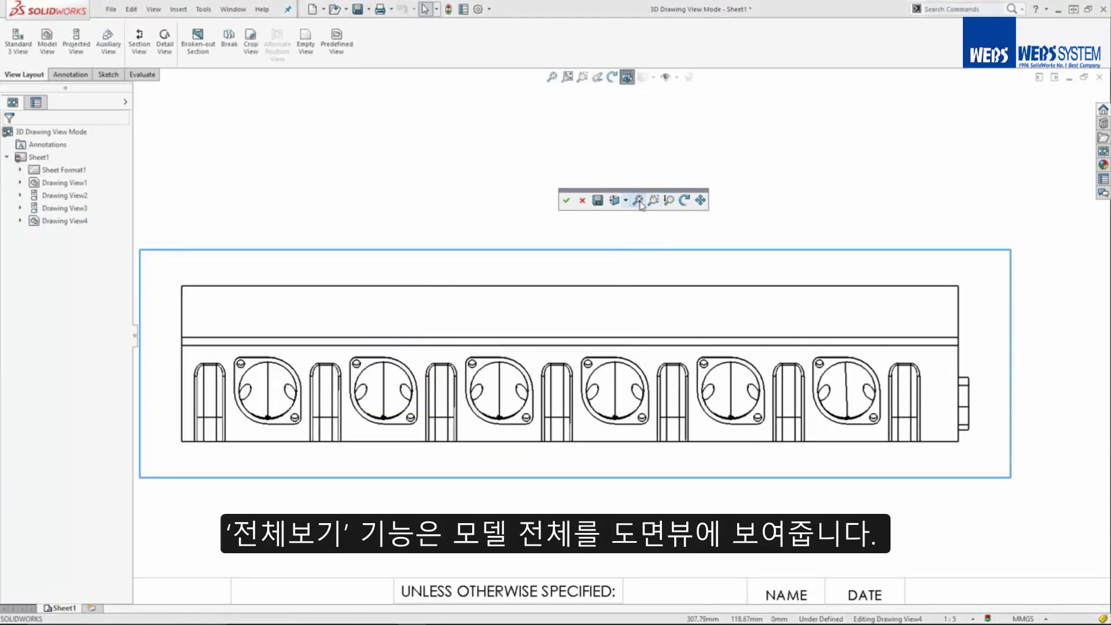
{"action": "mouse_move", "coordinate": [616, 201]}
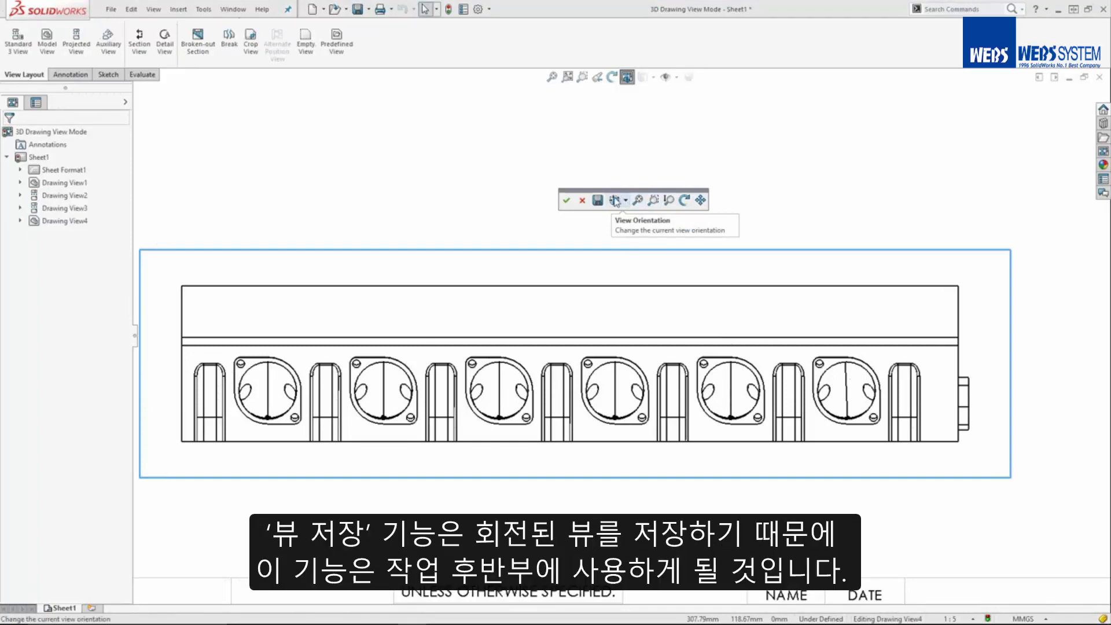
{"action": "mouse_move", "coordinate": [599, 201]}
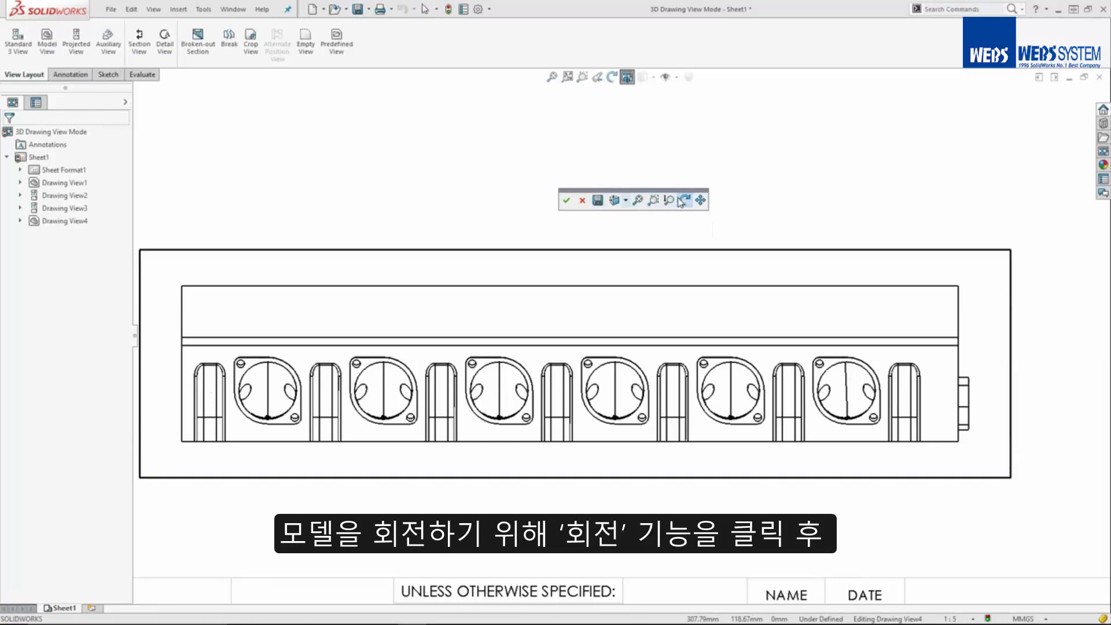
- Rotate Drawing View4 to an isometric-like angle showing the side holes and accept it
{"action": "left_click", "coordinate": [682, 200]}
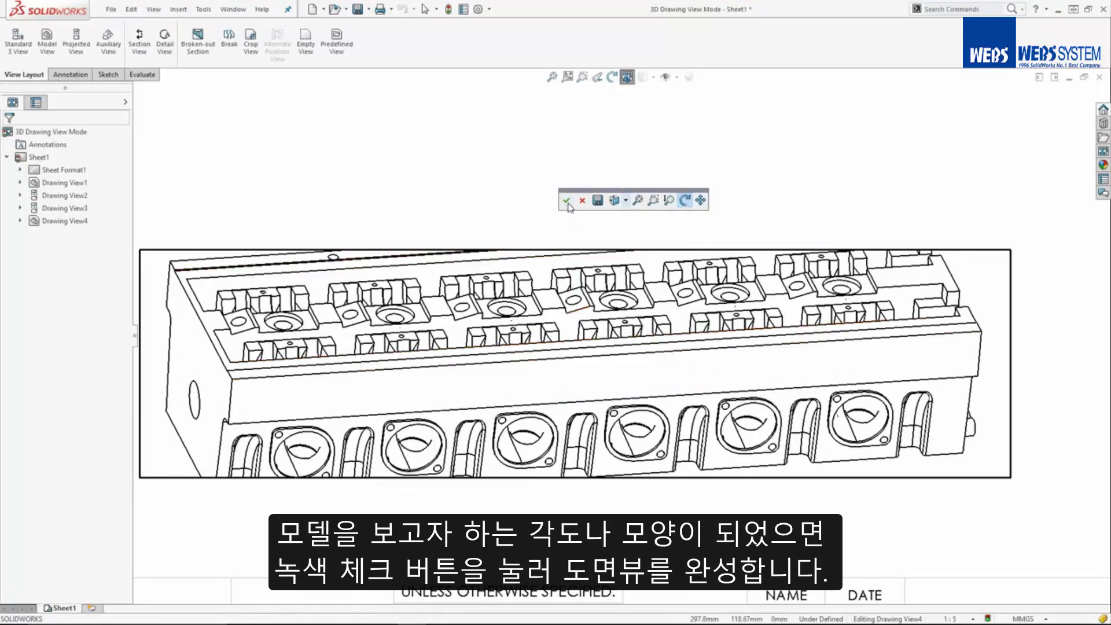
{"action": "left_click", "coordinate": [569, 199]}
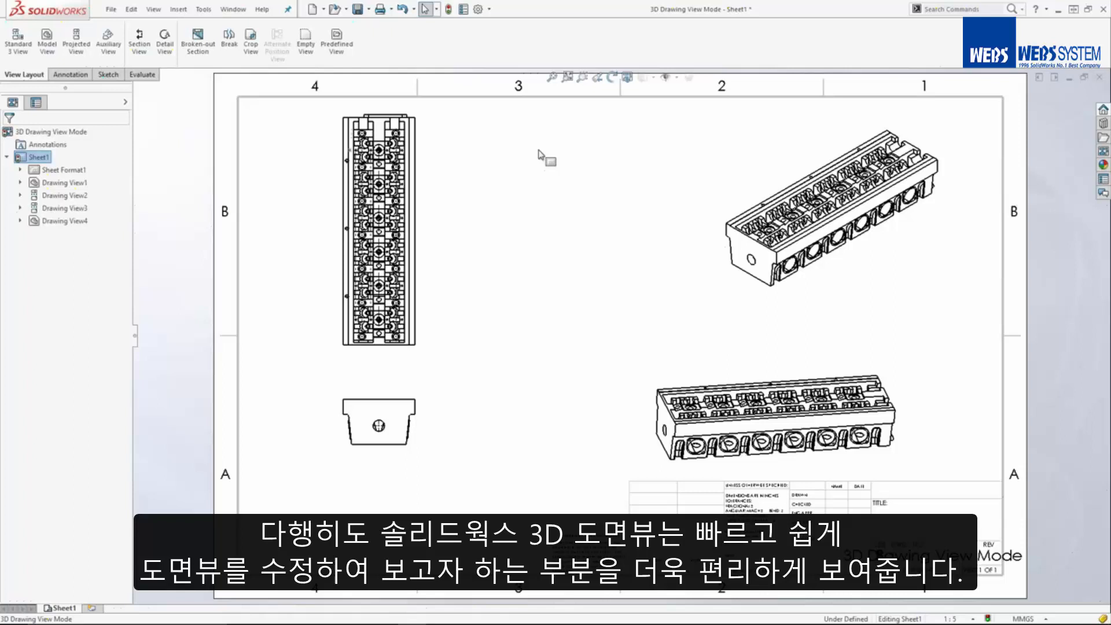
{"action": "mouse_move", "coordinate": [626, 344]}
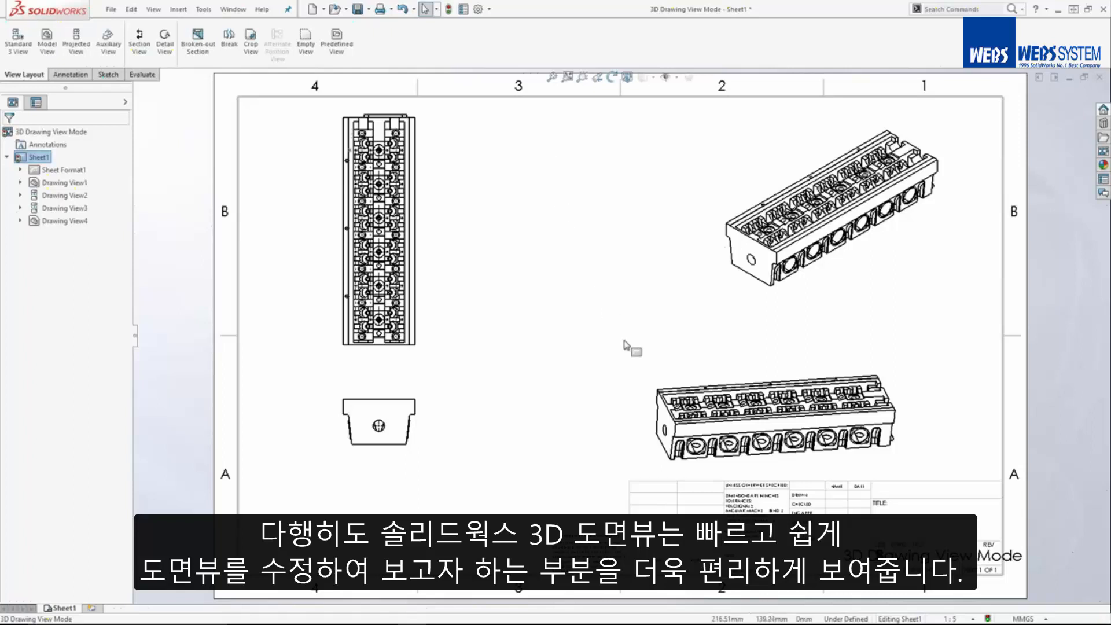
{"action": "left_click", "coordinate": [736, 446]}
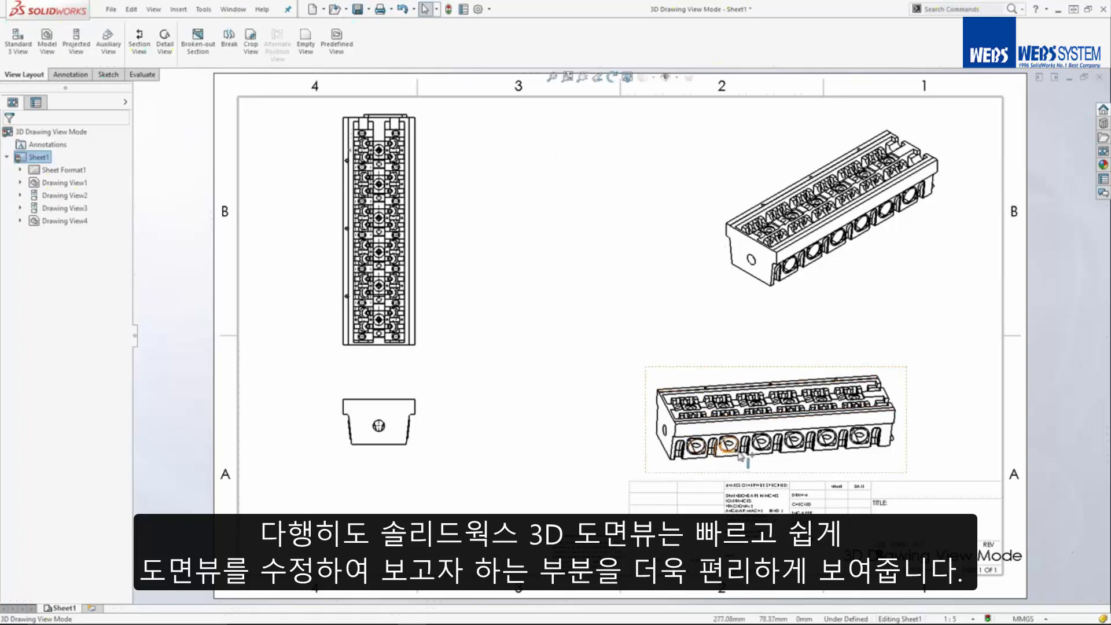
{"action": "mouse_move", "coordinate": [905, 443]}
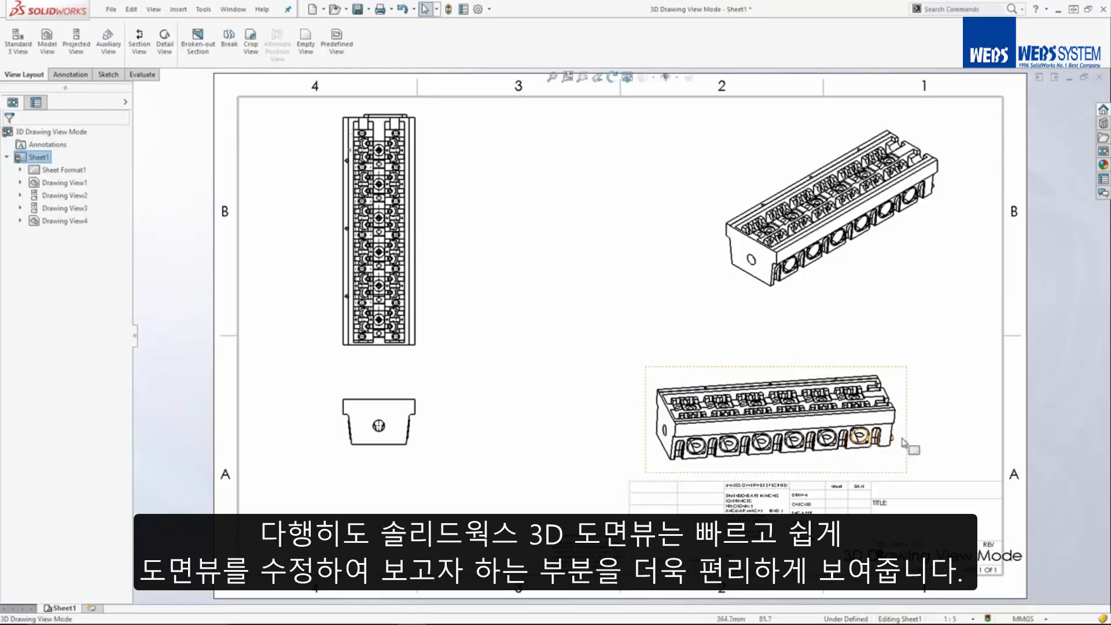